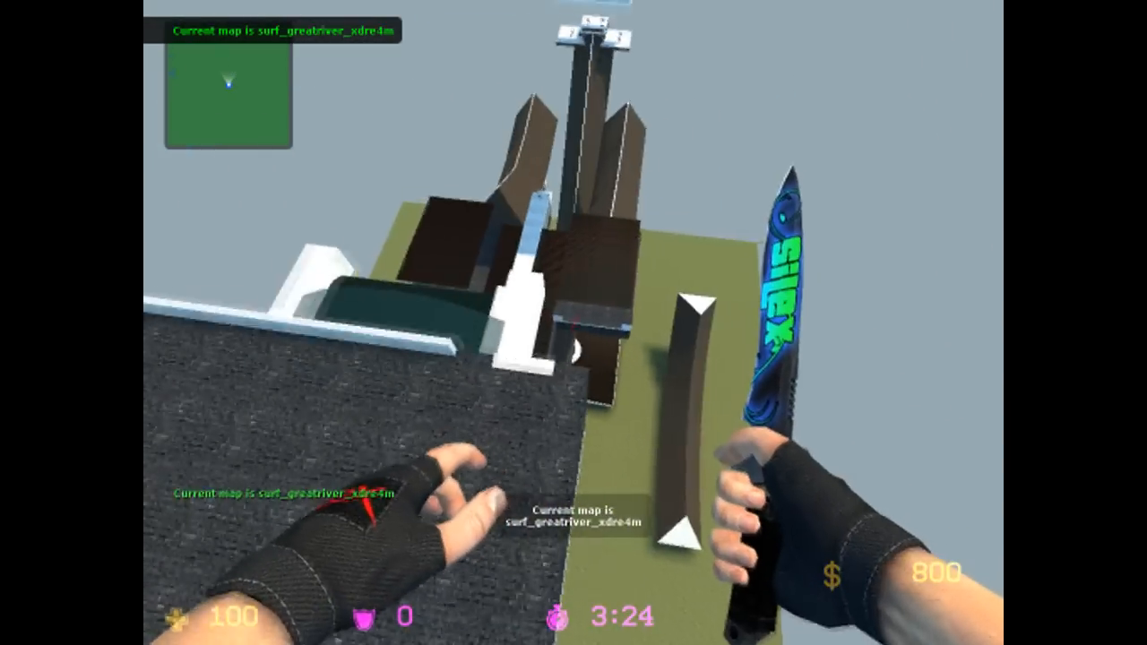
pyautogui.moveTo(574, 323)
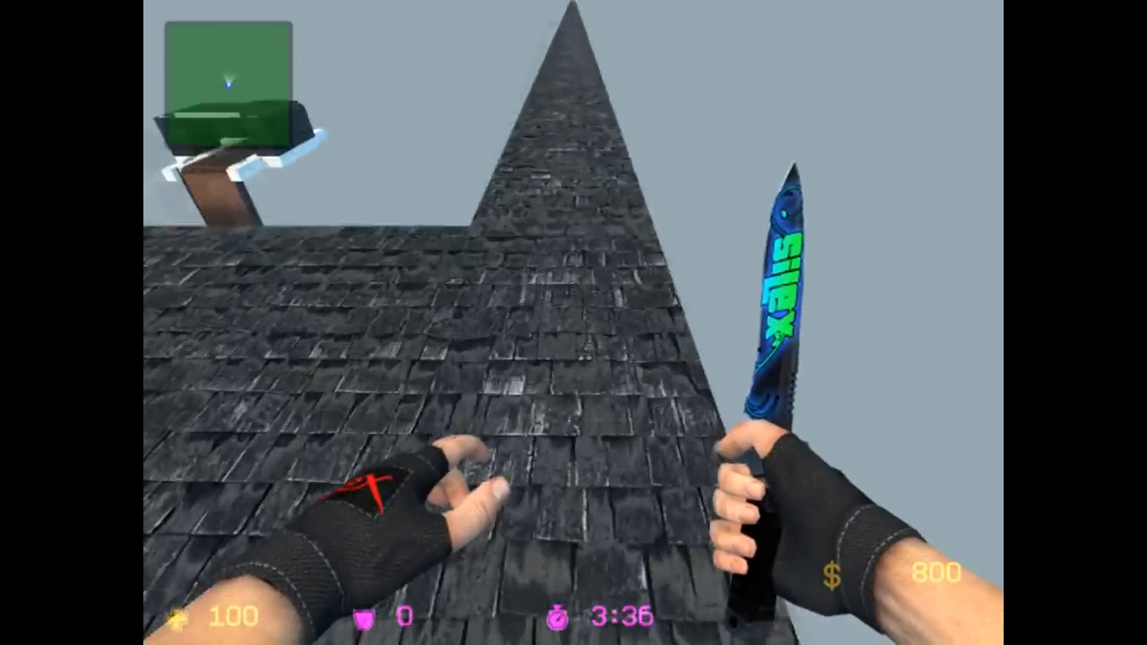
pyautogui.moveTo(573, 323)
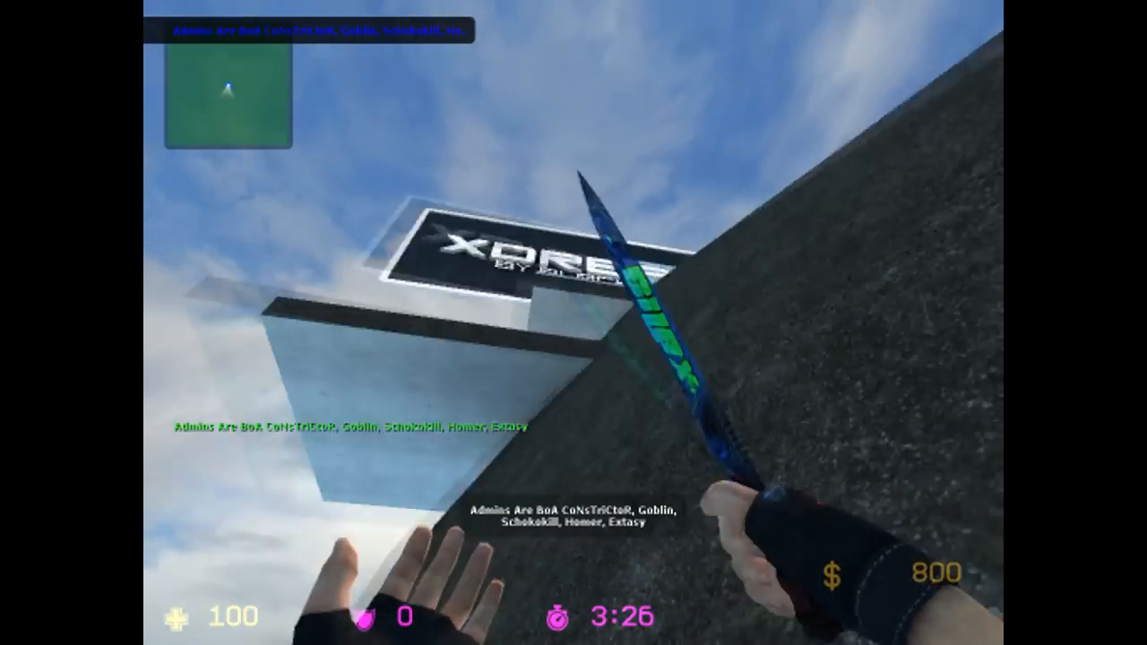
pyautogui.moveTo(574, 323)
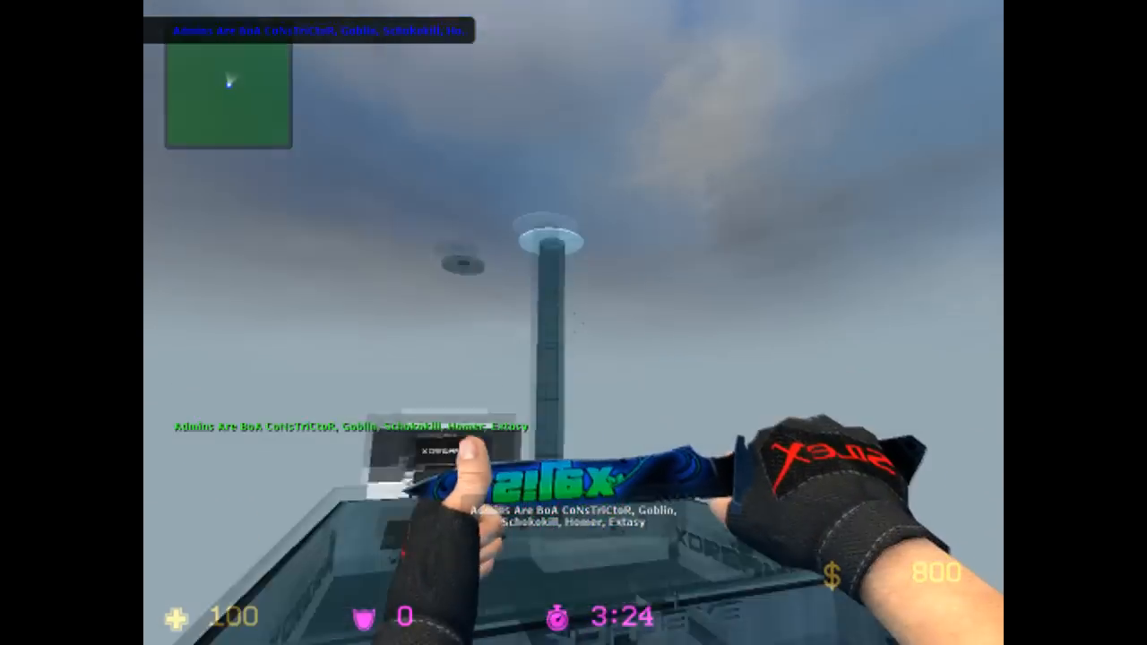